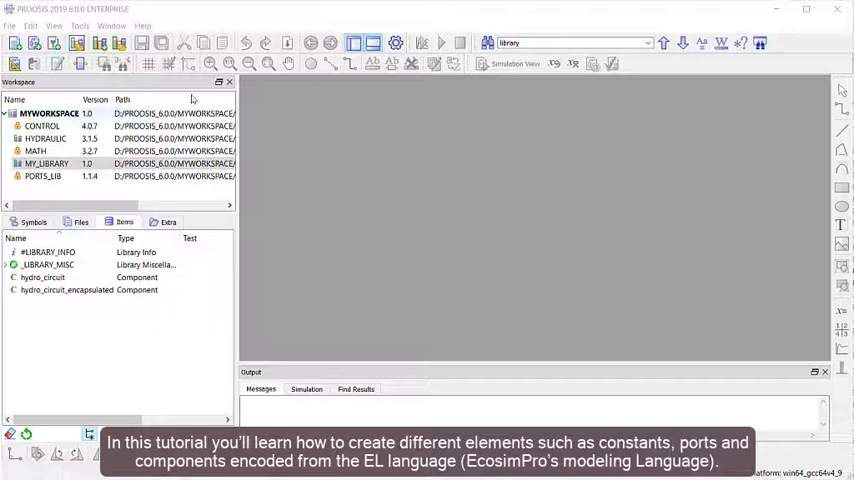
- Show the File menu's options for creating a new item
{"action": "left_click", "coordinate": [11, 25]}
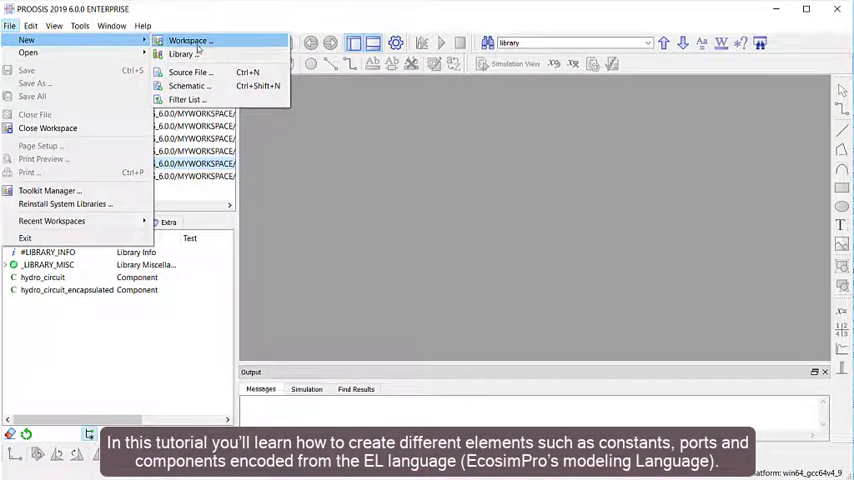
- Create the EL source file 'newTank' in MY_LIBRARY with its header details
{"action": "left_click", "coordinate": [188, 72]}
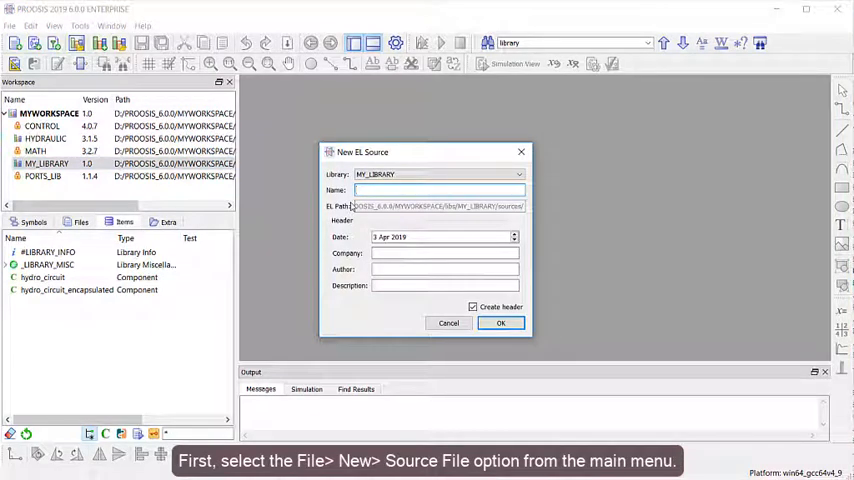
{"action": "type", "text": "newTank"}
{"action": "left_click", "coordinate": [445, 285]}
{"action": "type", "text": "Description"}
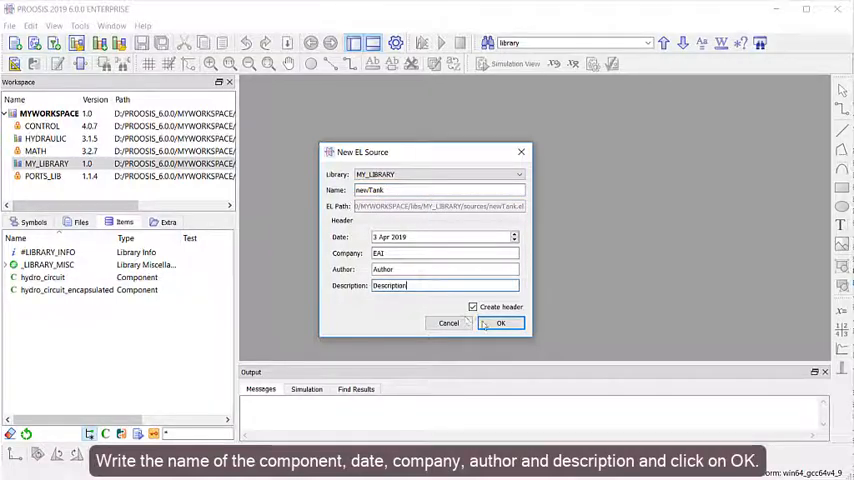
{"action": "left_click", "coordinate": [500, 322]}
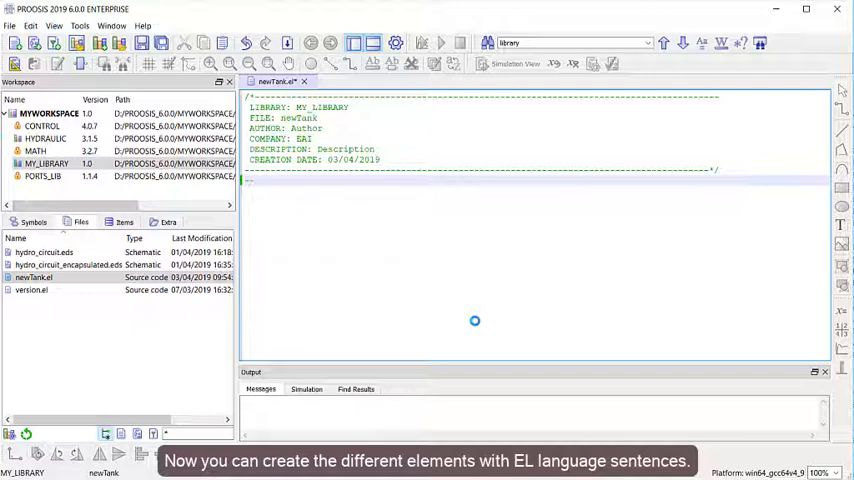
- Add a '--Libraries' comment and declare CONST REAL g = 9.806 UNITS u_m
{"action": "type", "text": "--Libraries"}
{"action": "type", "text": "-- Global constant"}
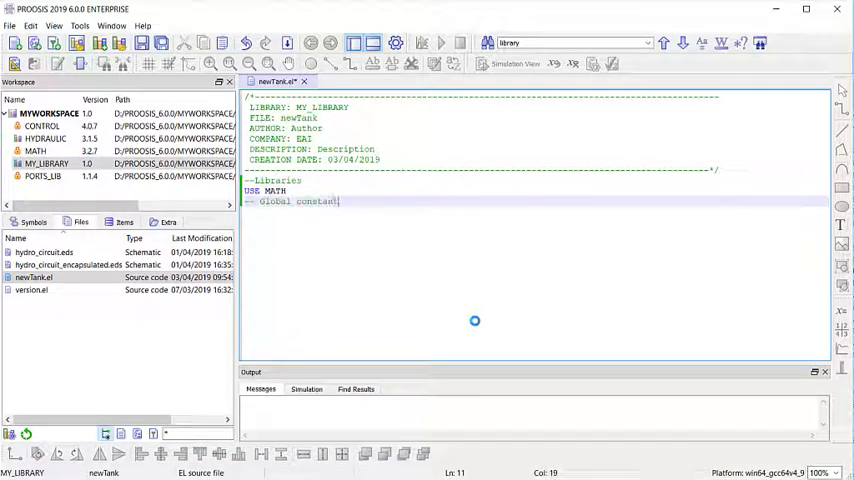
{"action": "type", "text": "CONST REAL g = 9."}
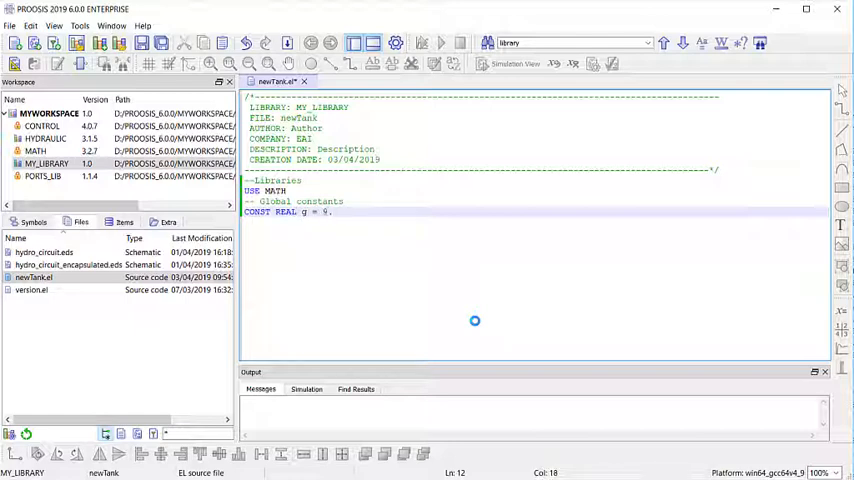
{"action": "type", "text": "806 UNITS u_m_s2 \"Gravity acceleration"}
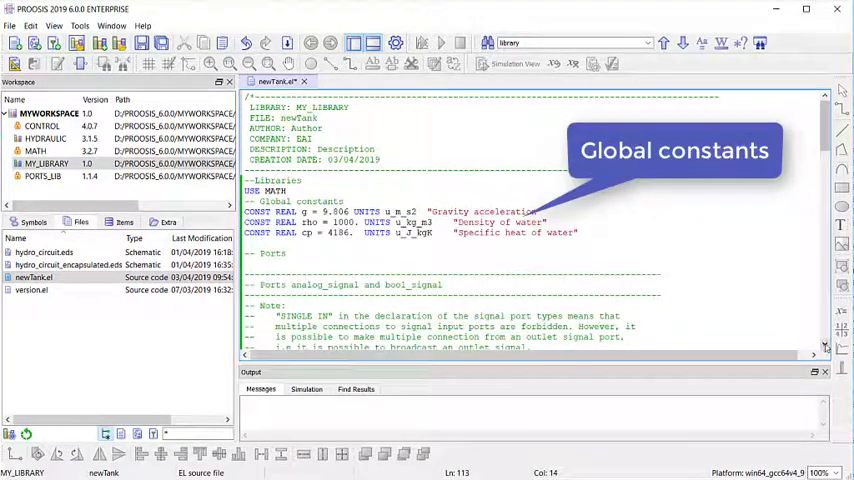
{"action": "scroll", "scroll_direction": "down", "scroll_amount": 3}
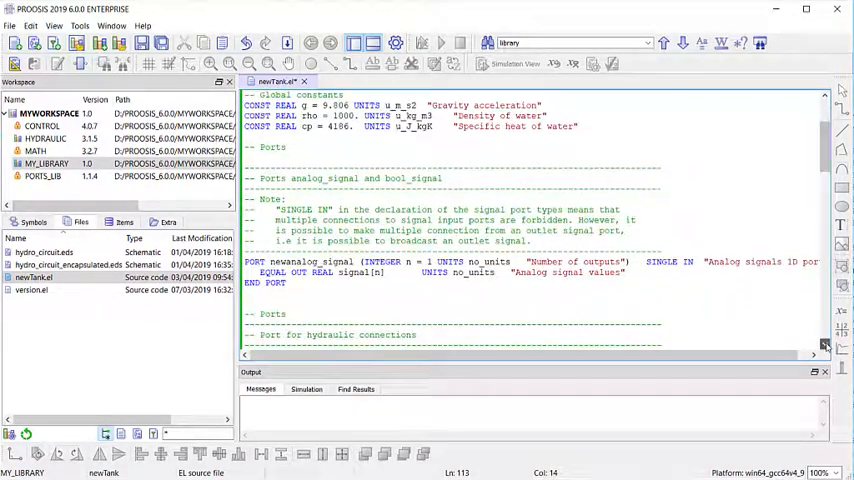
{"action": "scroll", "scroll_direction": "down", "scroll_amount": 3}
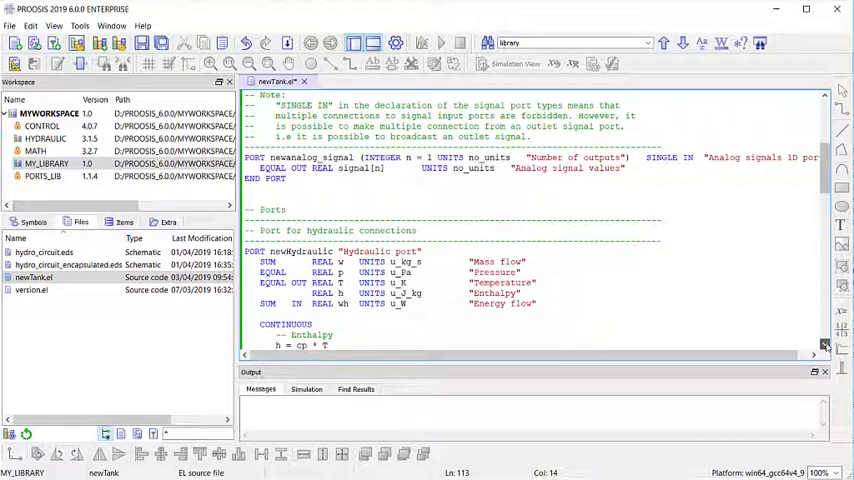
{"action": "scroll", "scroll_direction": "down", "scroll_amount": 3}
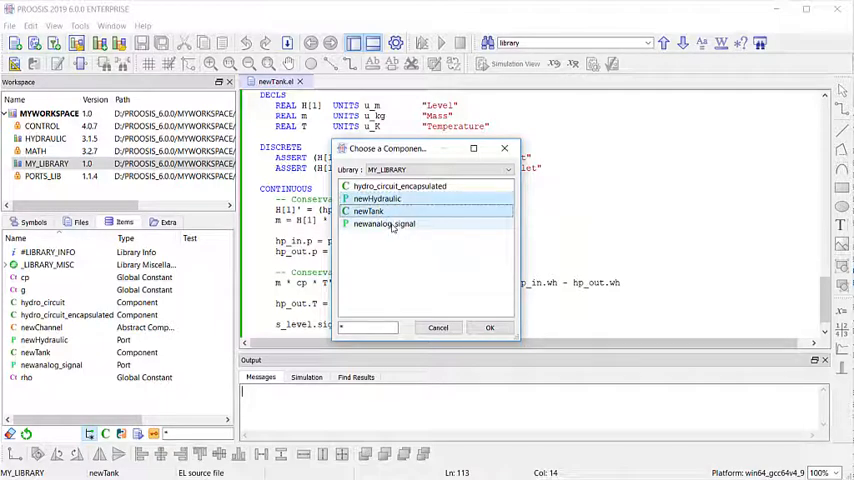
- Add newanalog_signal to the chosen components and confirm symbol generation
{"action": "left_click", "coordinate": [383, 223]}
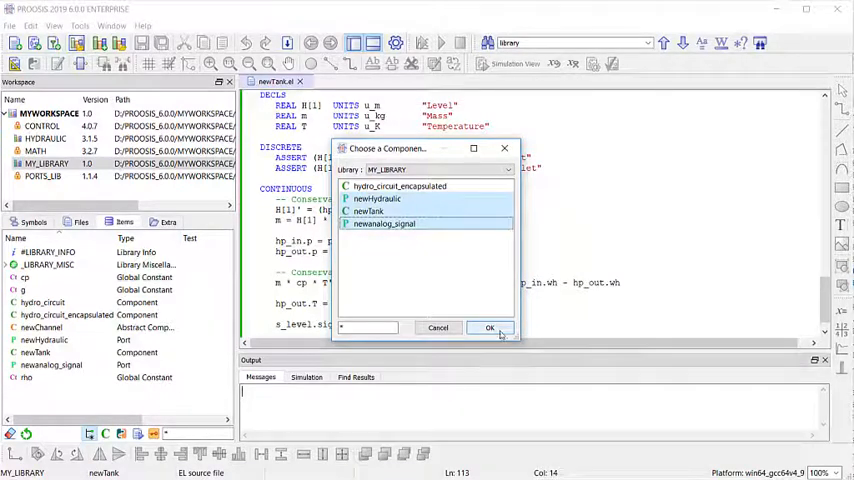
{"action": "left_click", "coordinate": [489, 327]}
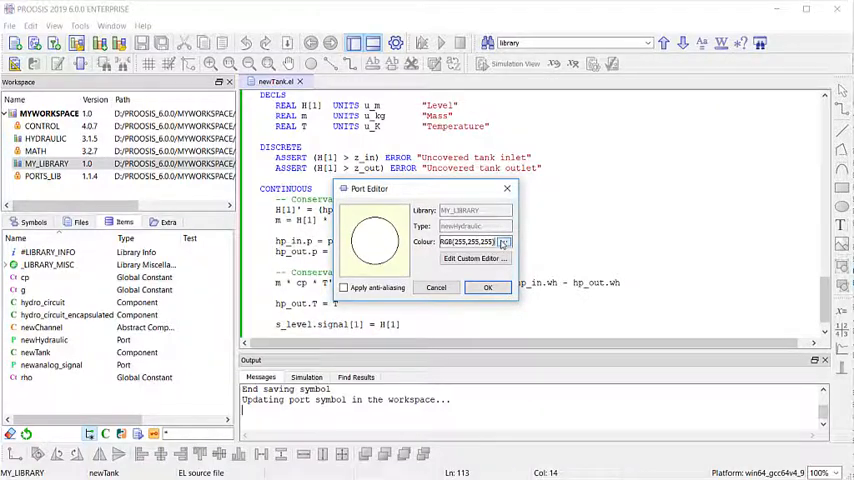
- Change the newHydraulic port symbol colour from white to blue
{"action": "left_click", "coordinate": [504, 242]}
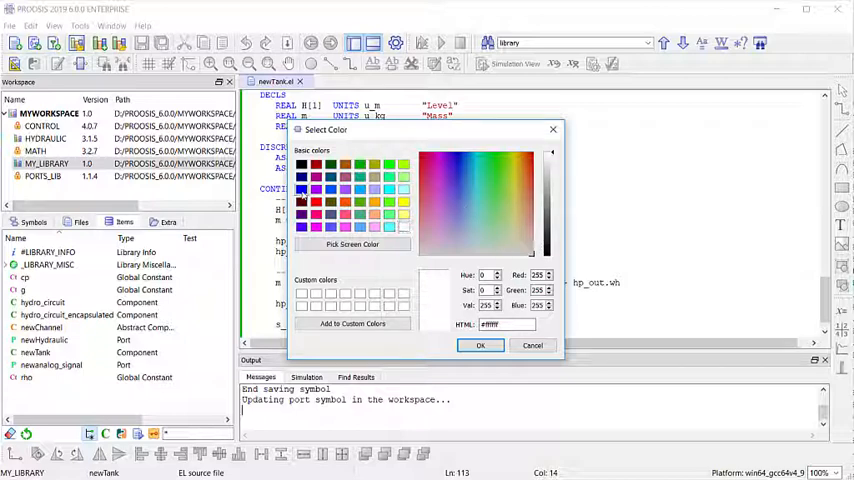
{"action": "left_click", "coordinate": [479, 345]}
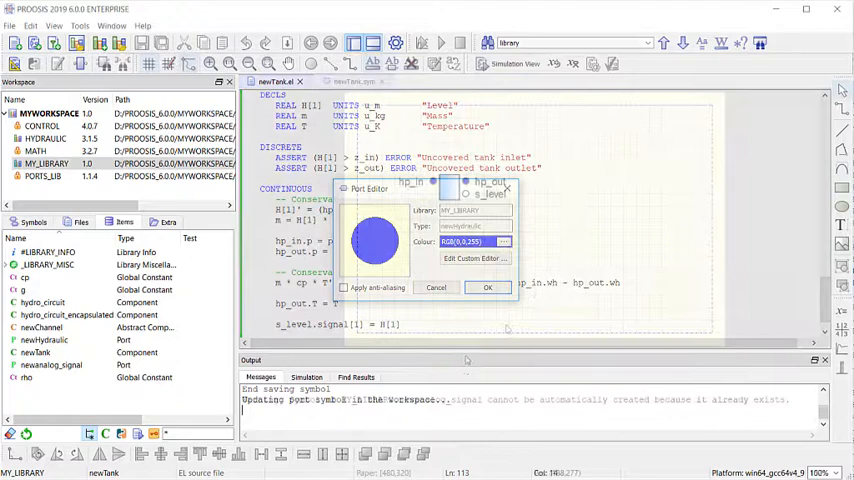
{"action": "left_click", "coordinate": [487, 287]}
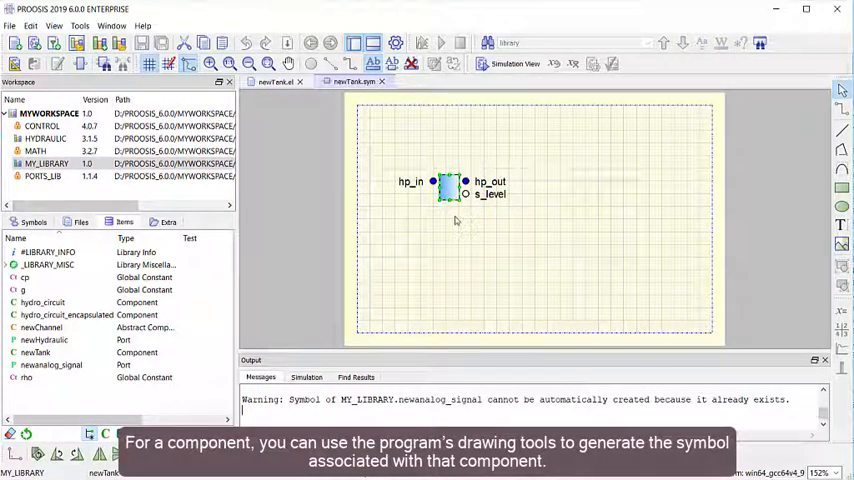
- Delete an element from the newTank symbol drawing
{"action": "key", "text": "Delete"}
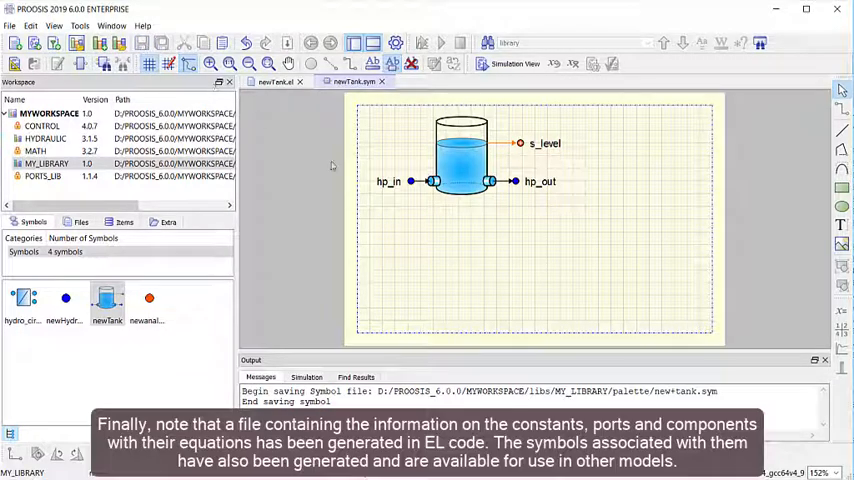
{"action": "mouse_move", "coordinate": [389, 214]}
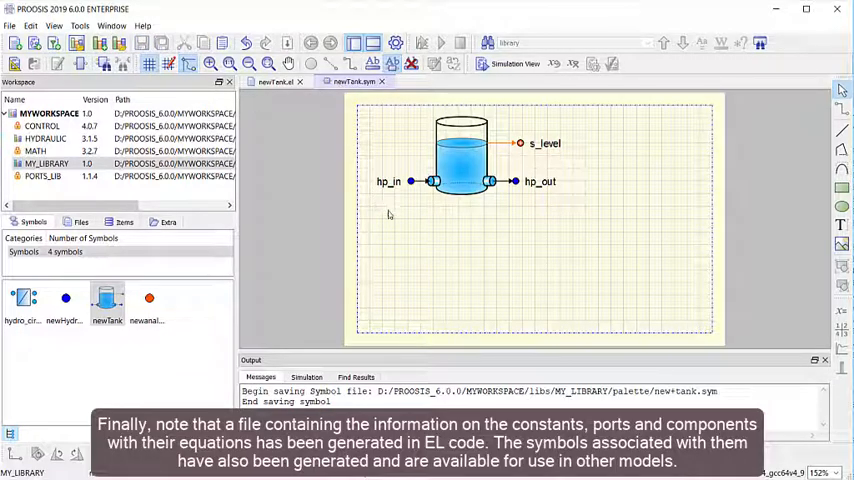
{"action": "mouse_move", "coordinate": [401, 224]}
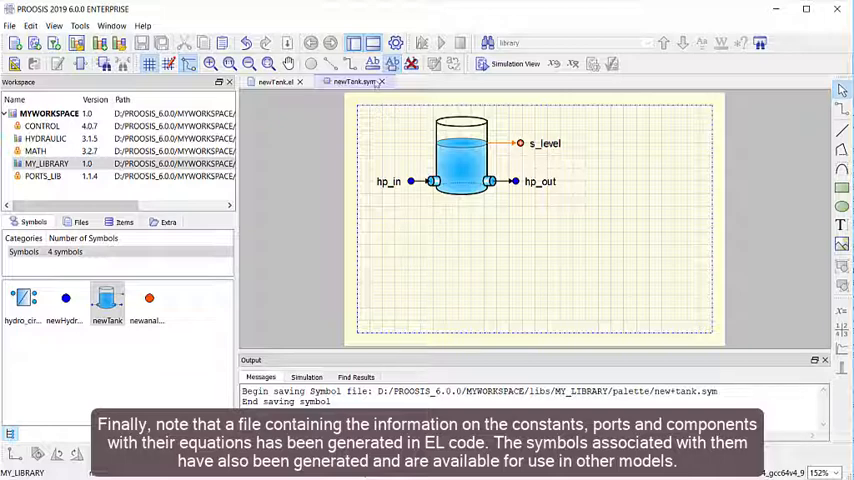
- Close the newTank.sym drawing to return to the newTank.el source
{"action": "left_click", "coordinate": [273, 81]}
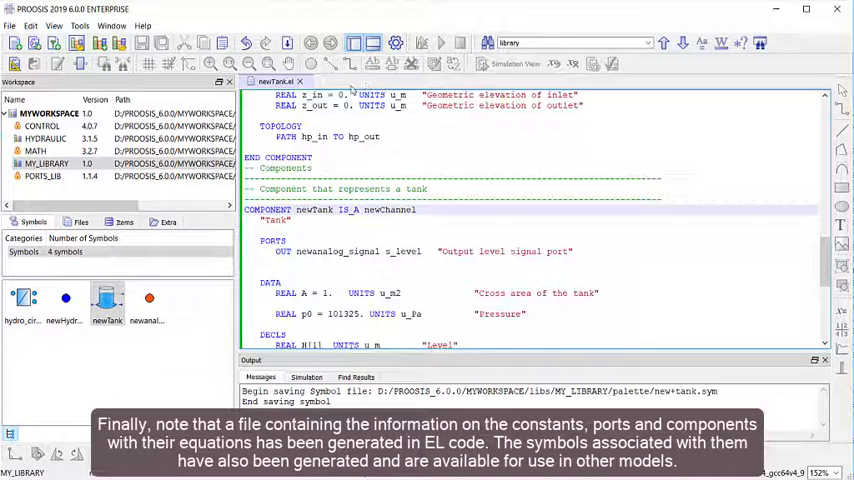